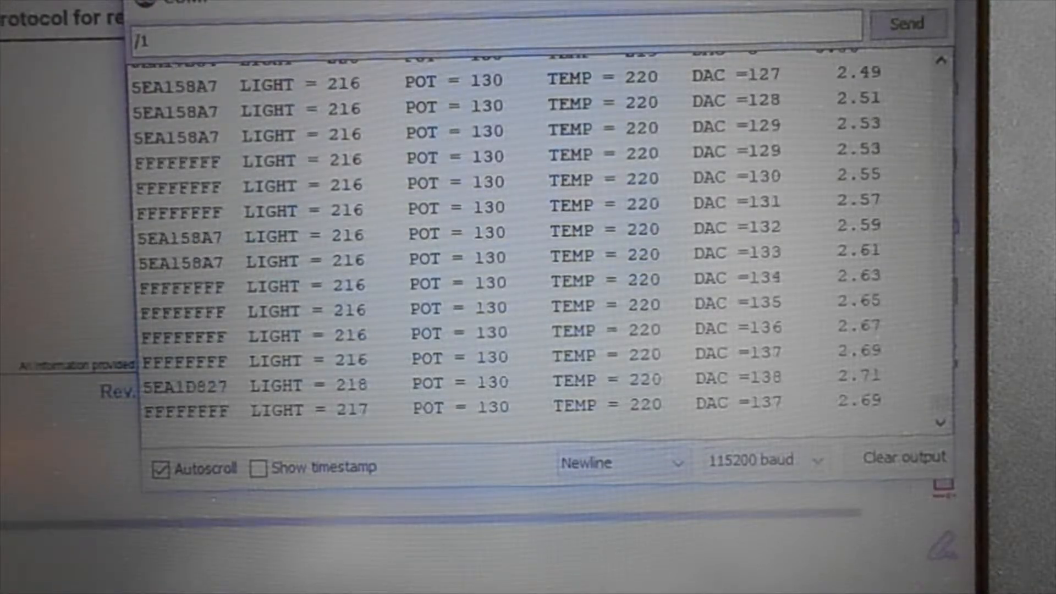
{"action": "scroll", "scroll_direction": "down", "scroll_amount": 3}
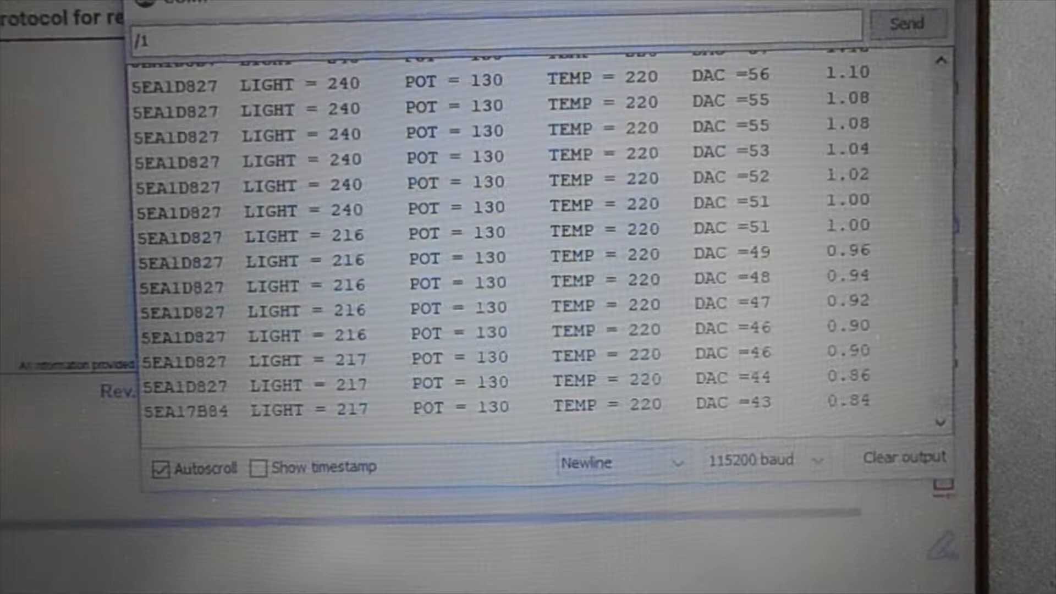
{"action": "scroll", "scroll_direction": "down", "scroll_amount": 3}
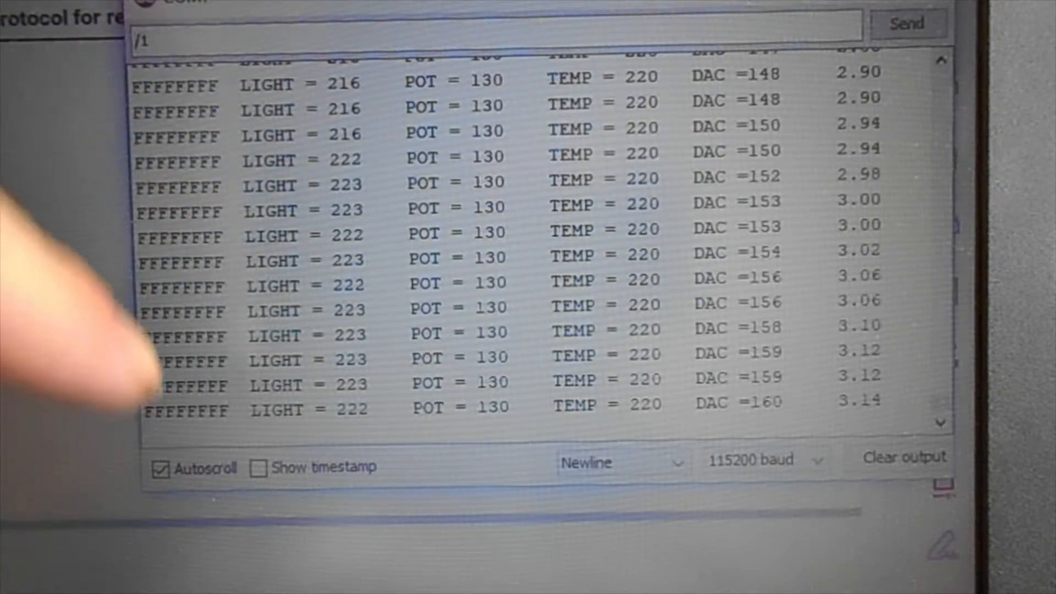
{"action": "scroll", "scroll_direction": "down", "scroll_amount": 3}
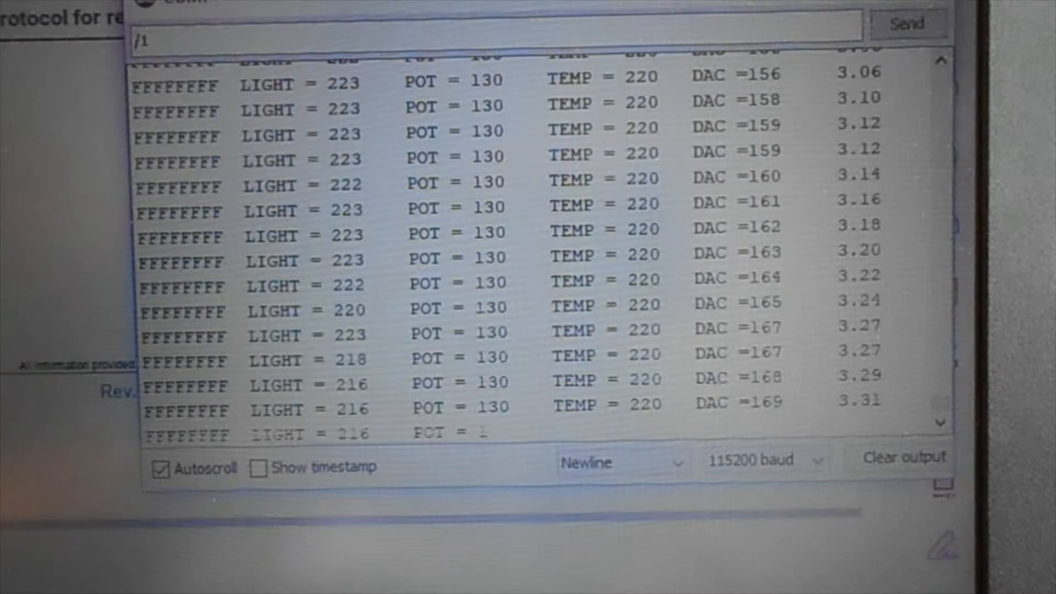
{"action": "scroll", "scroll_direction": "down", "scroll_amount": 3}
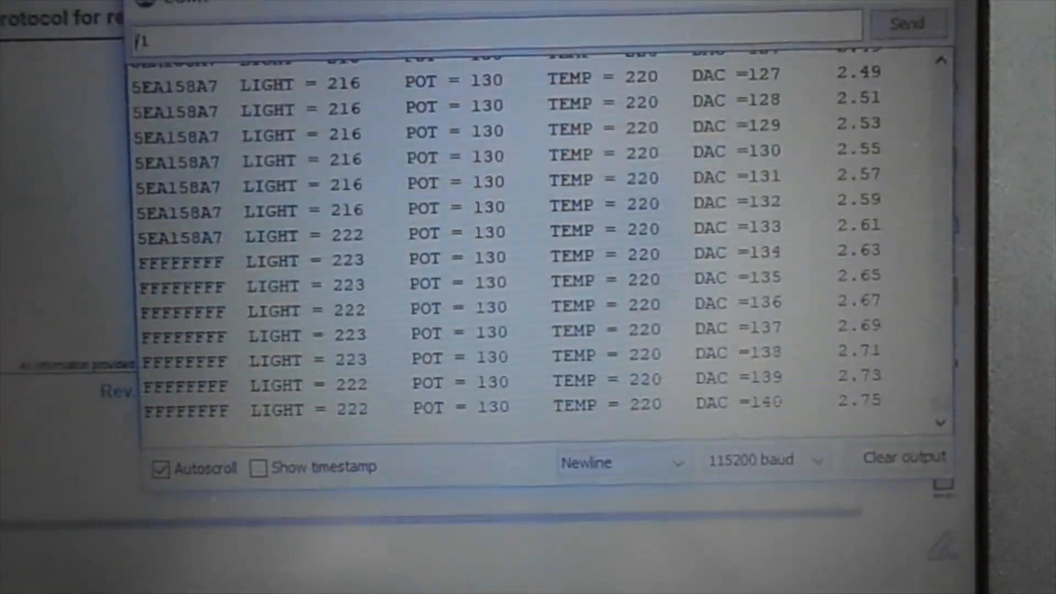
{"action": "scroll", "scroll_direction": "down", "scroll_amount": 3}
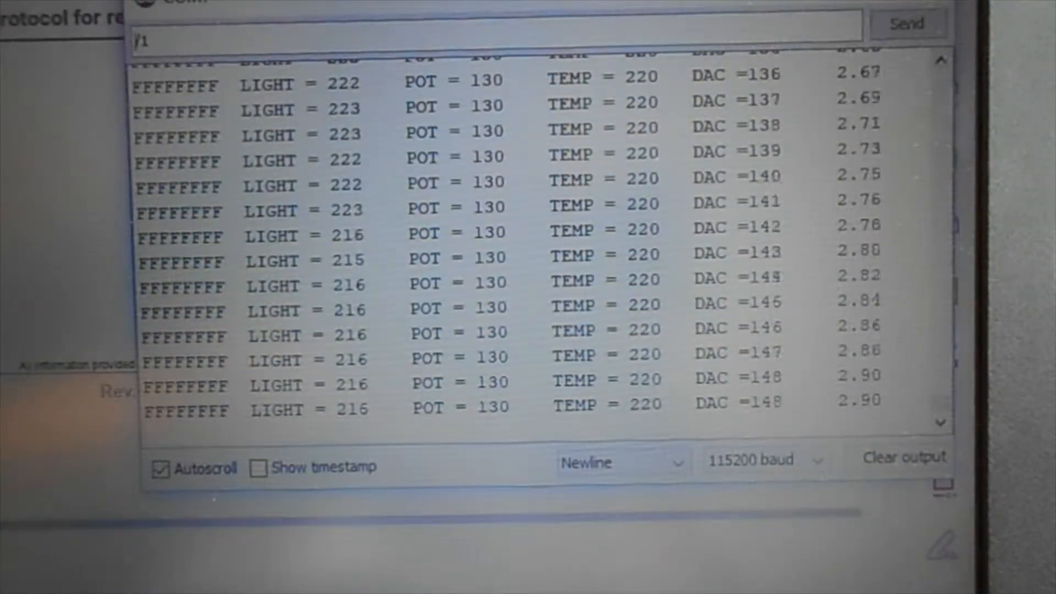
{"action": "scroll", "scroll_direction": "down", "scroll_amount": 3}
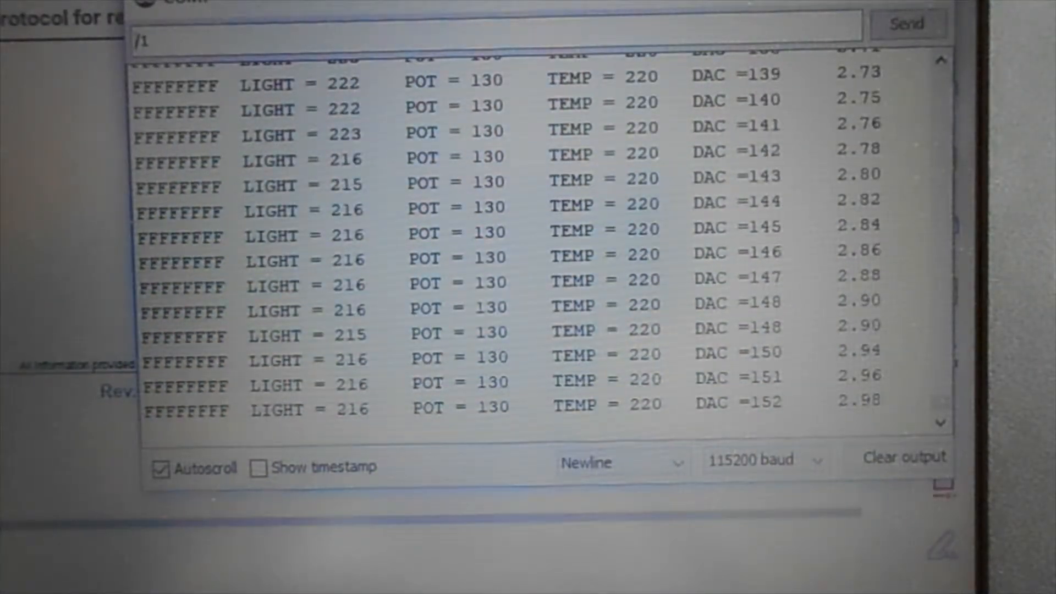